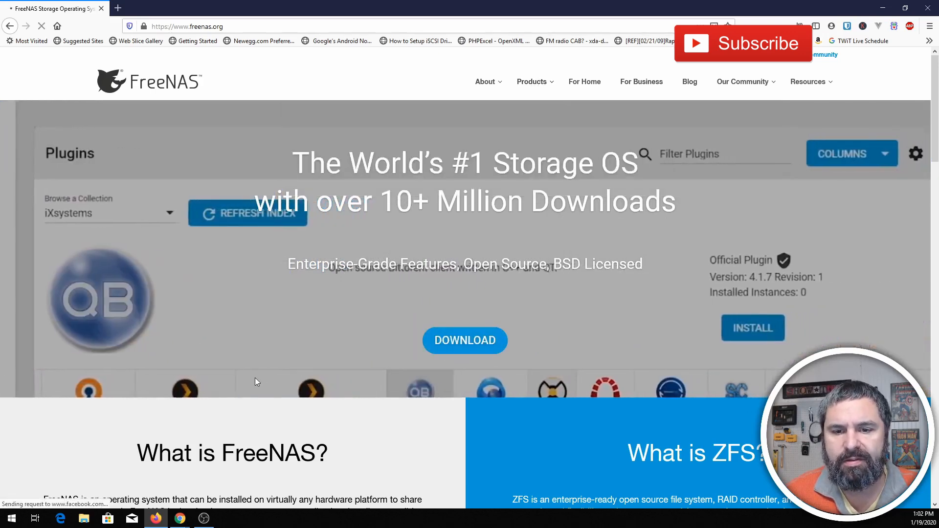
Reach the FreeNAS release download page, skipping the newsletter signup
click(464, 341)
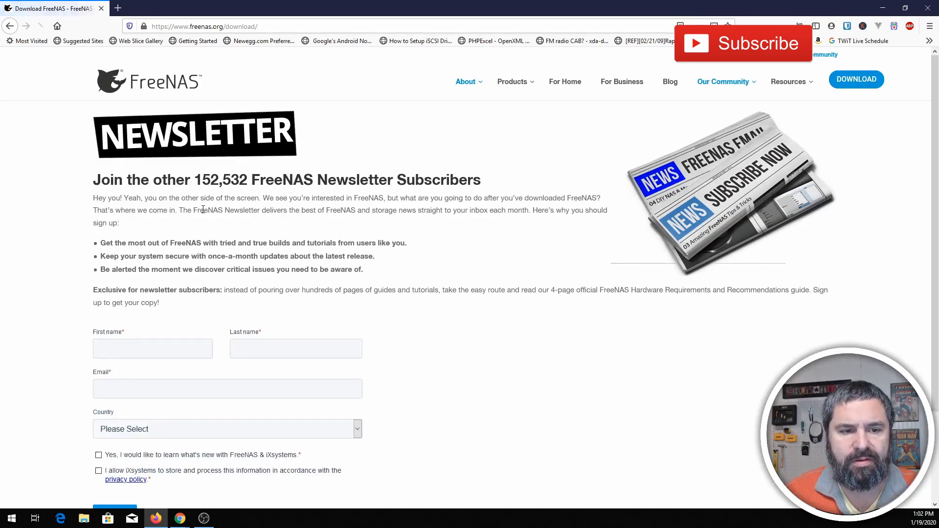
scroll(down, 3)
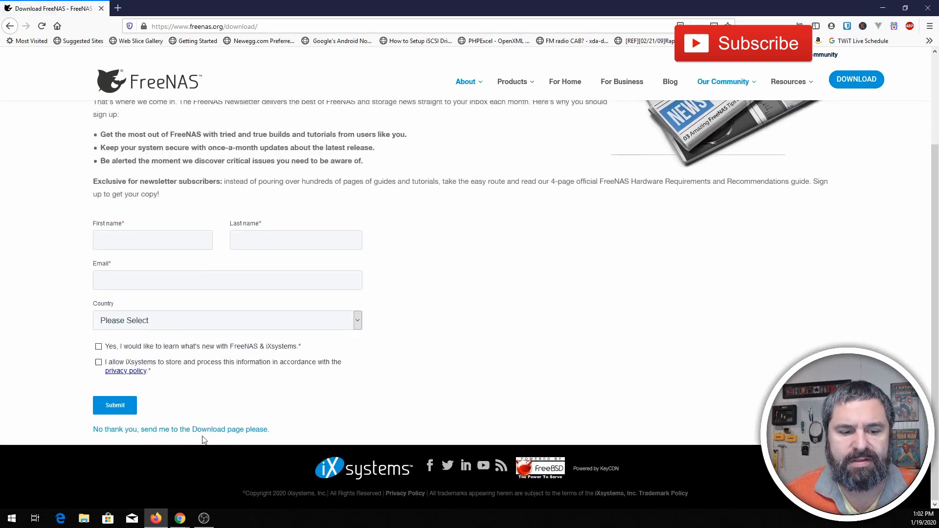
mouse_move(216, 433)
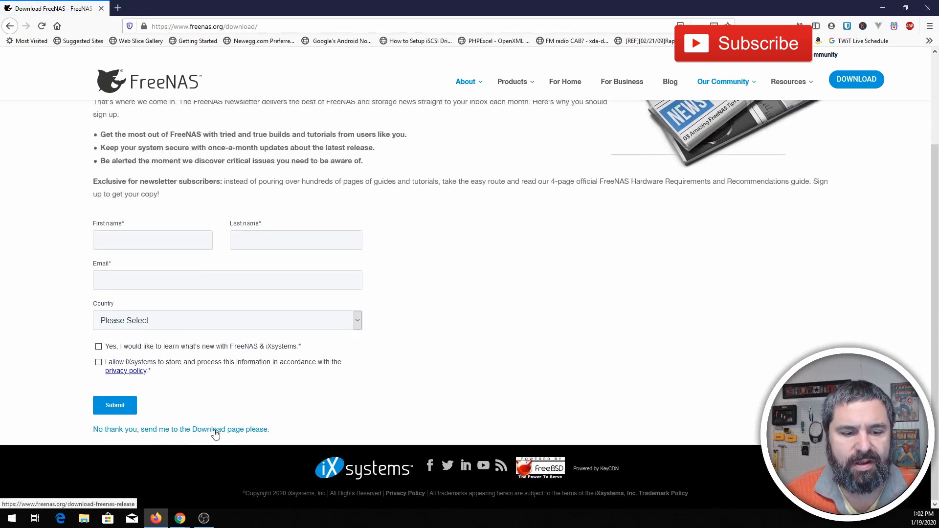
click(180, 429)
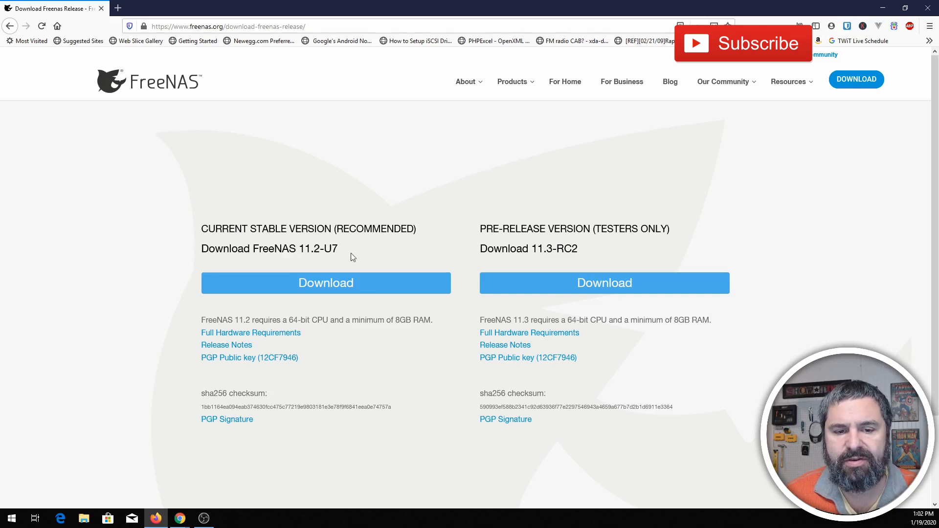
mouse_move(335, 292)
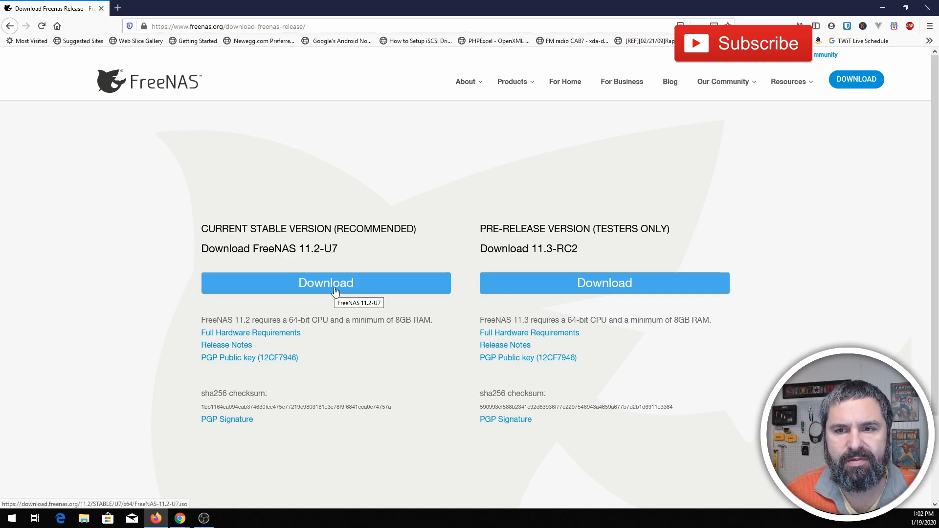
Save the stable FreeNAS 11.2-U7 ISO to disk and close the thank-you tab
click(325, 283)
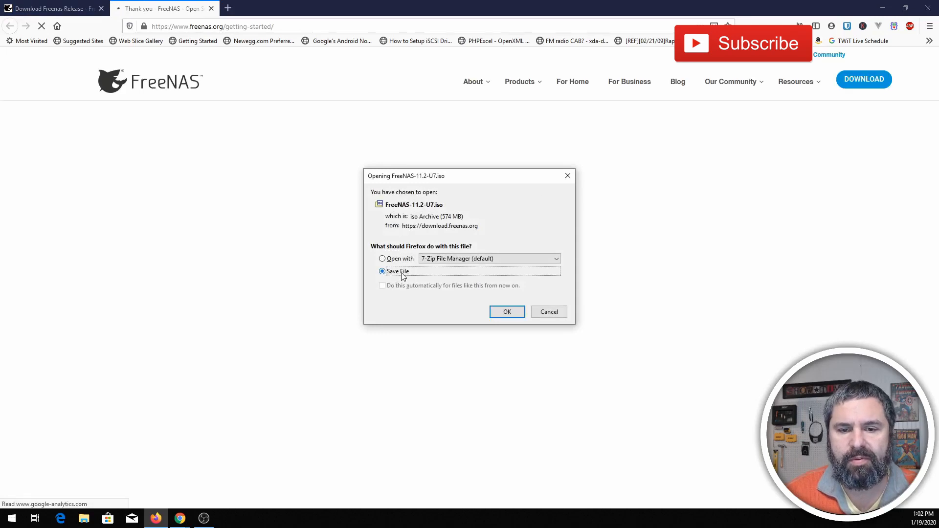
click(506, 311)
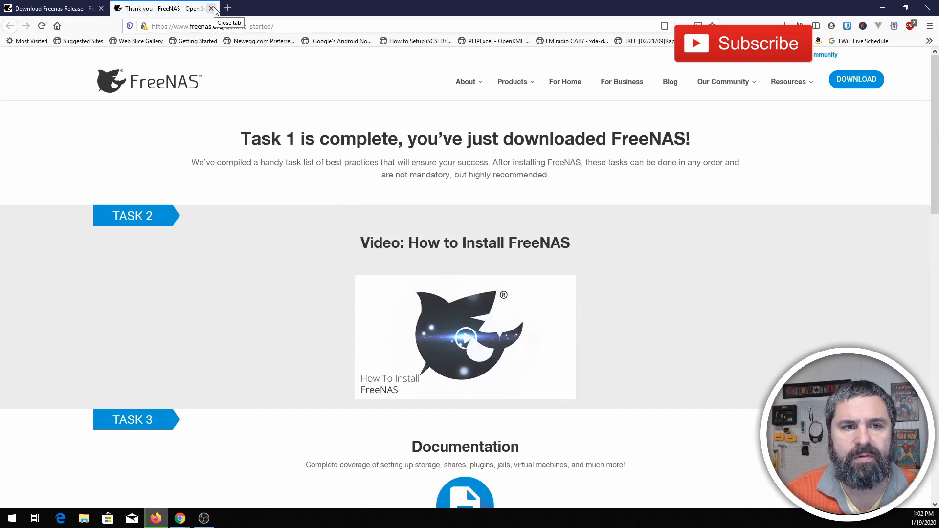
click(214, 9)
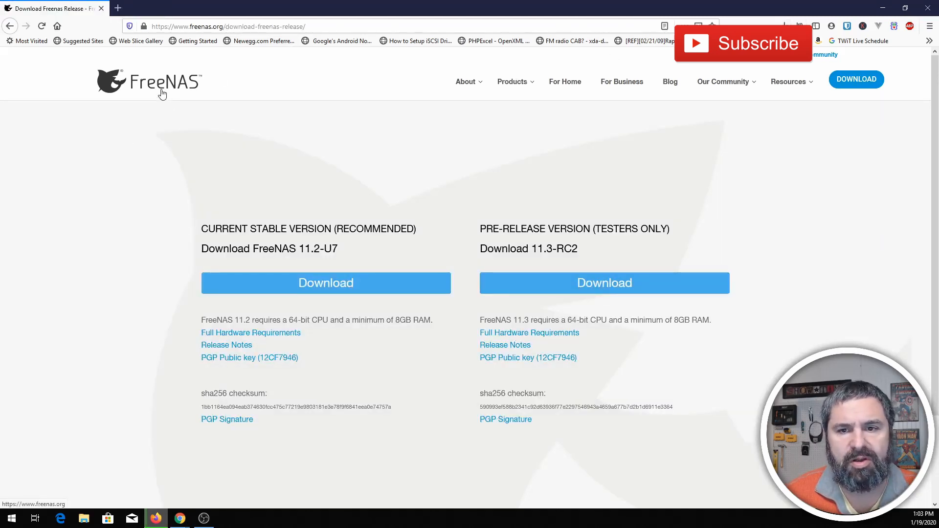
Return to the freenas.org home page and browse the storage OS overview
click(149, 82)
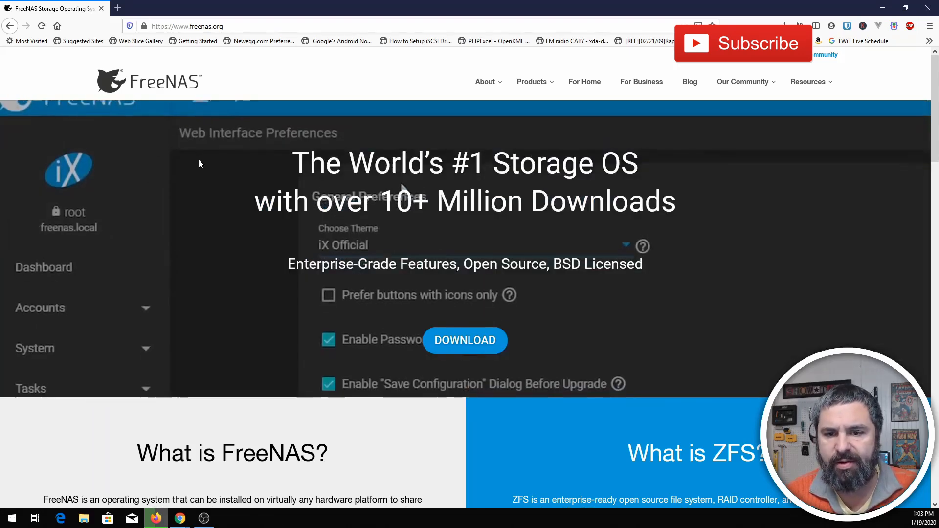
click(470, 245)
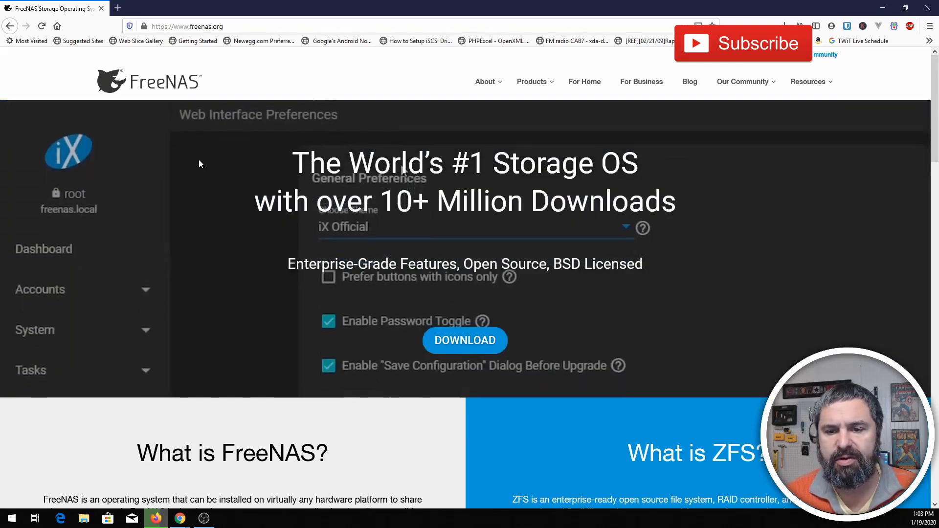
scroll(down, 3)
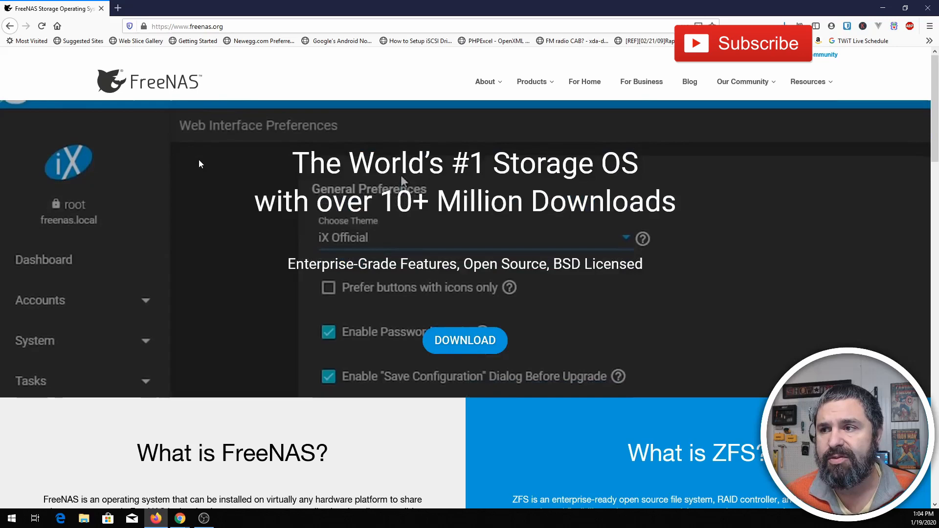
click(473, 236)
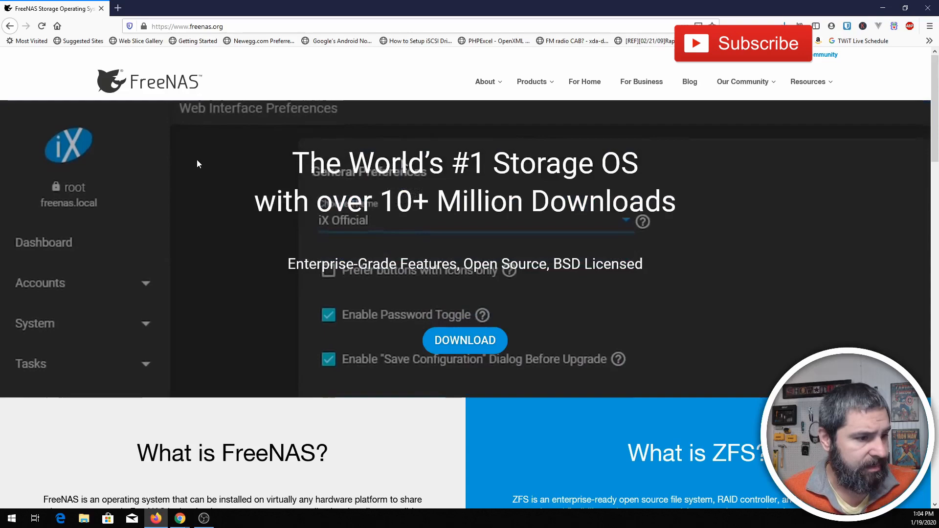
scroll(down, 3)
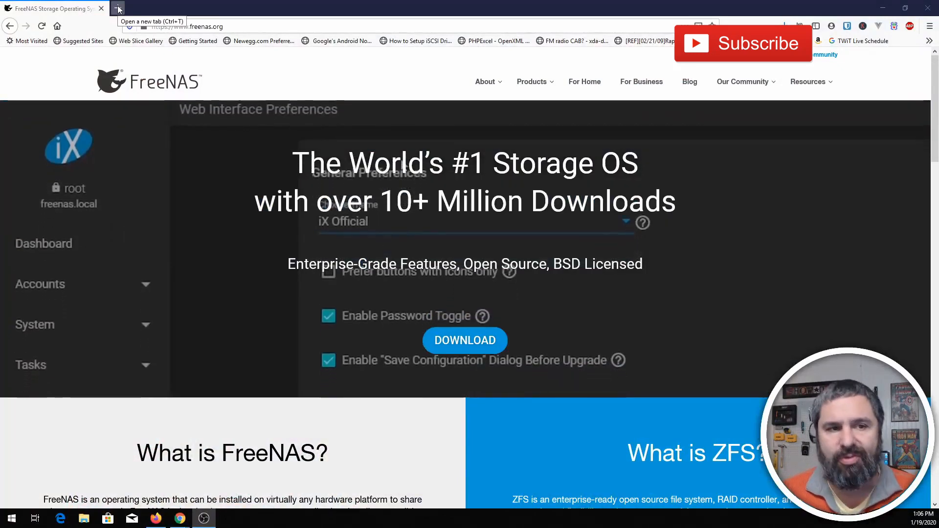
Search Amazon for freenas and view the FreeNAS Mini (Diskless) listing at $999
click(118, 8)
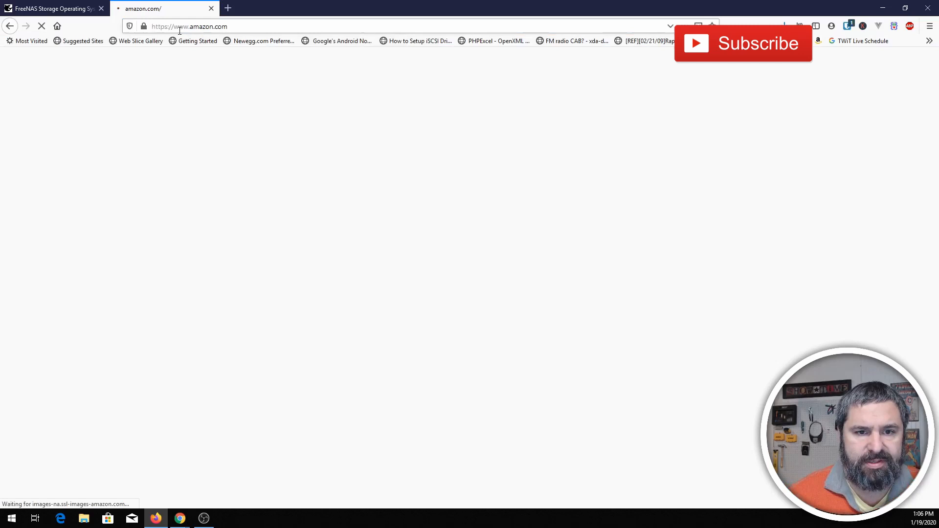
text(freenas)
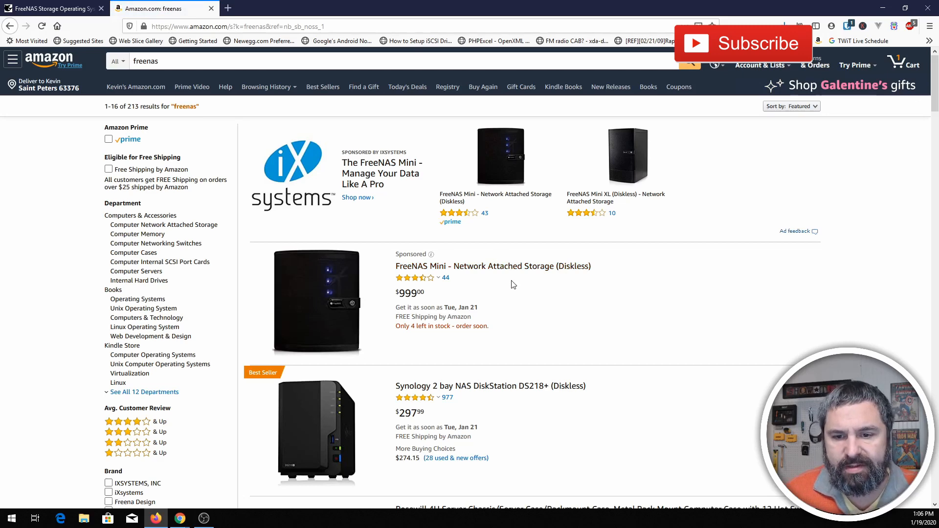
click(491, 266)
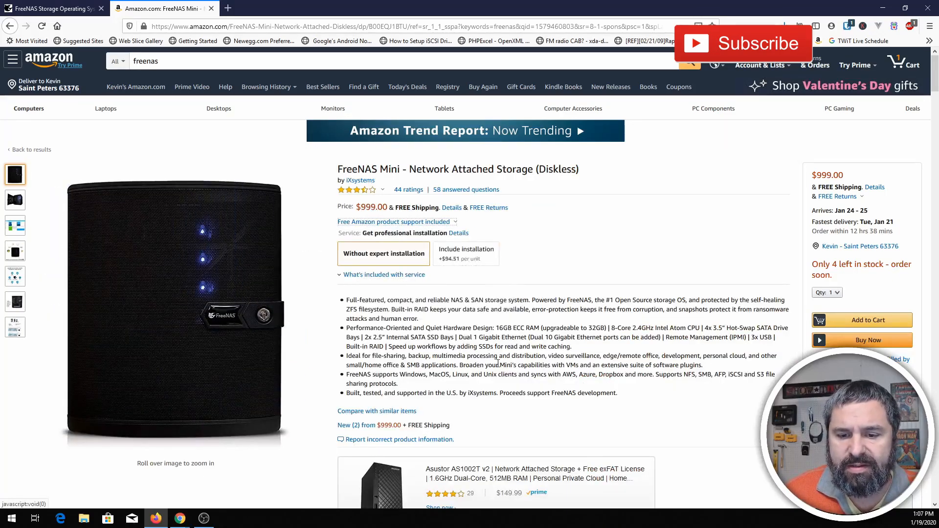
click(14, 199)
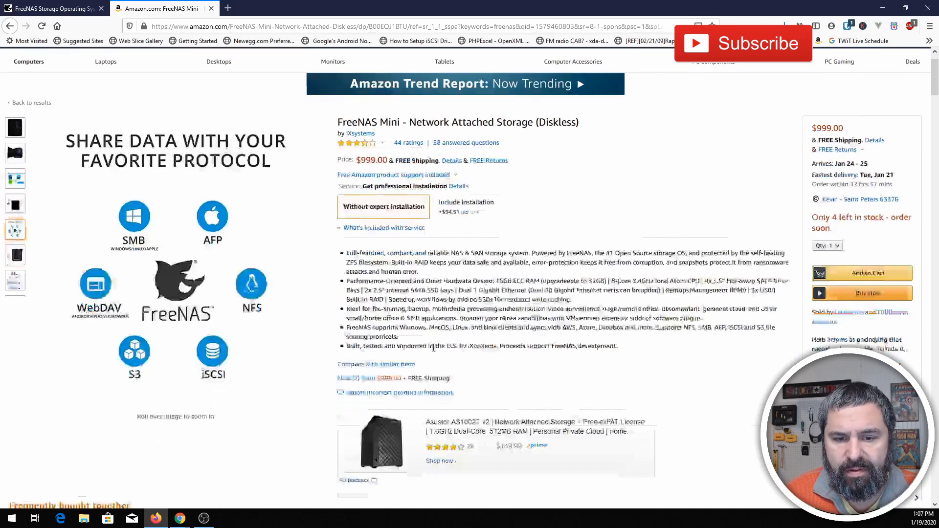
scroll(down, 3)
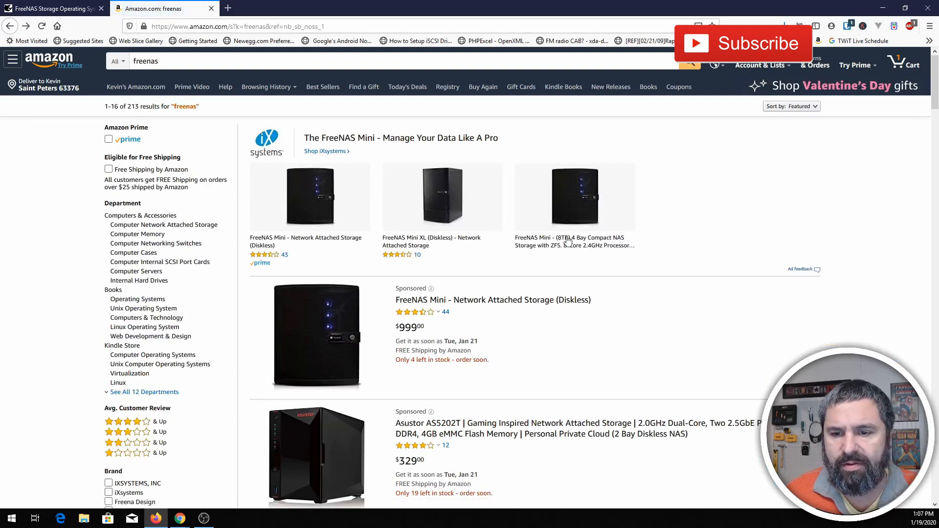
View the FreeNAS Mini 8TB listing, then browse further down the freenas results
click(574, 242)
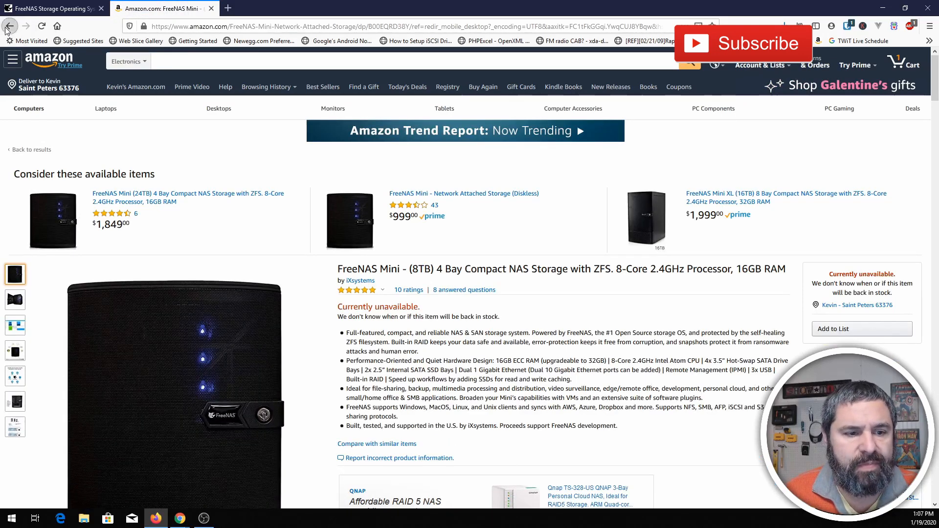
click(9, 25)
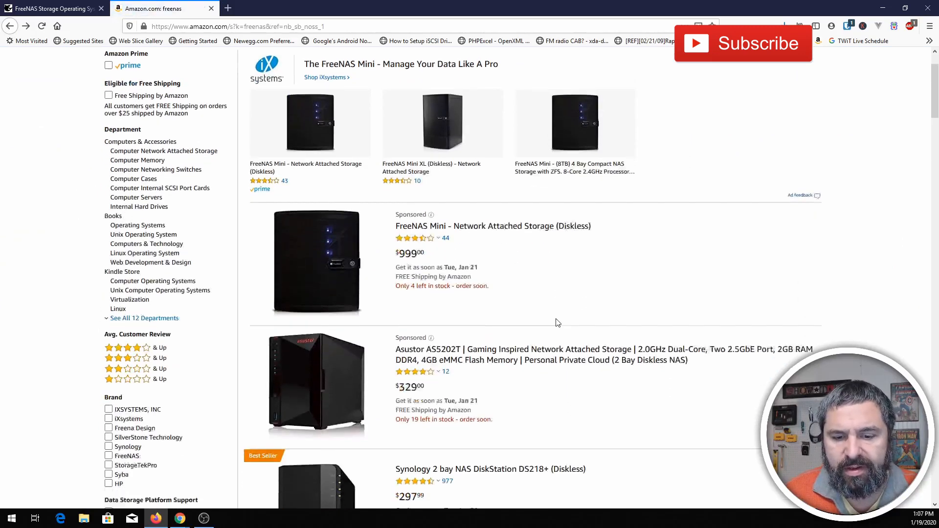
scroll(down, 3)
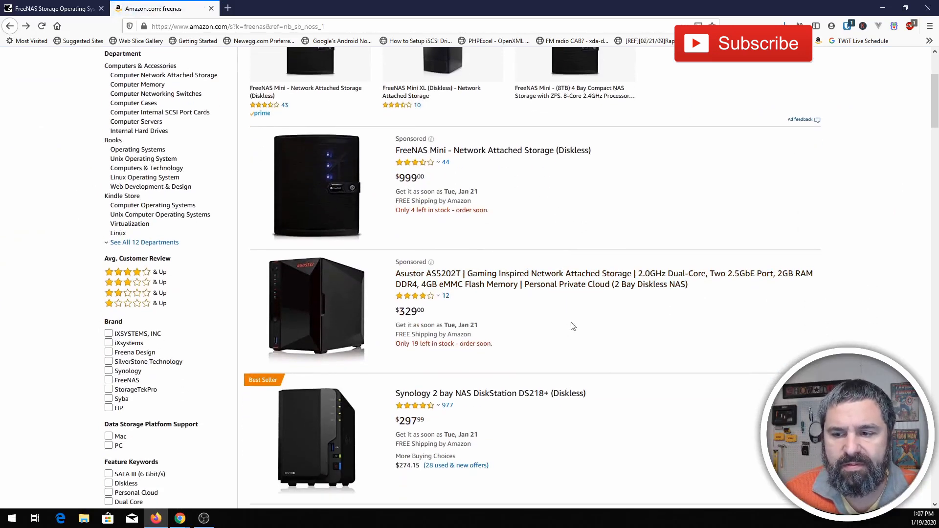
scroll(down, 3)
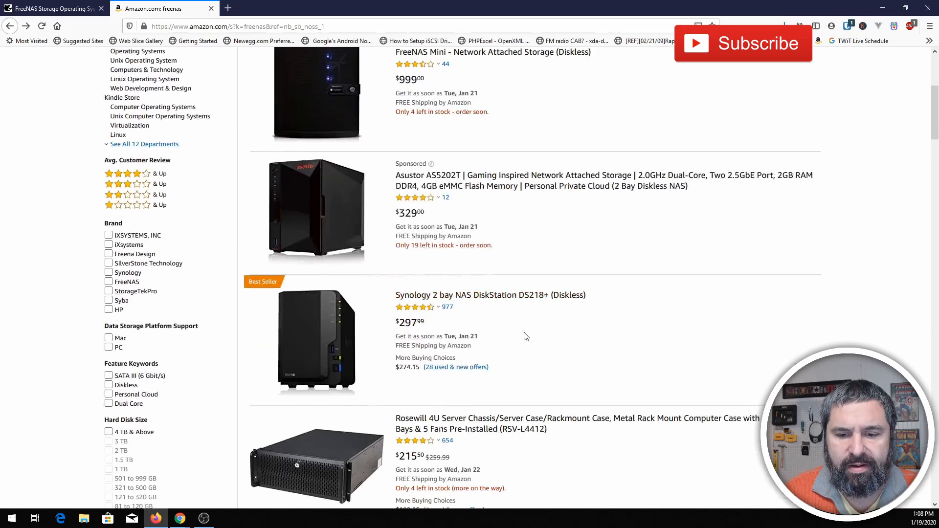
scroll(down, 3)
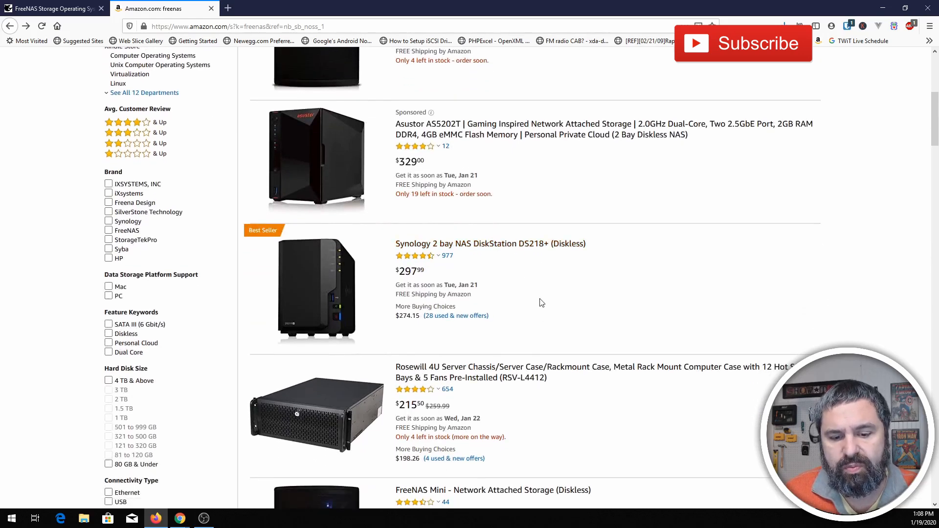
scroll(down, 3)
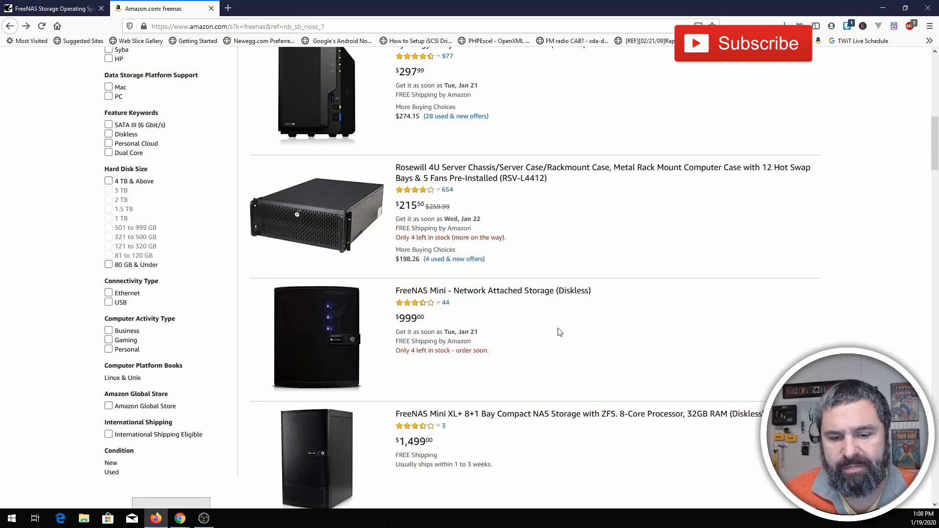
scroll(down, 3)
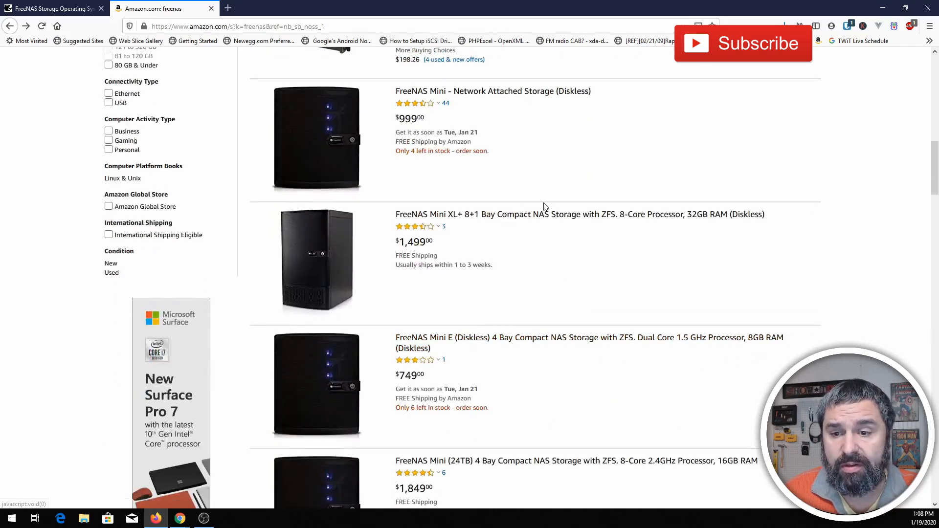
View the FreeNAS Mini XL+ 8+1 Bay Compact NAS (Diskless) listing at $1,499
click(579, 214)
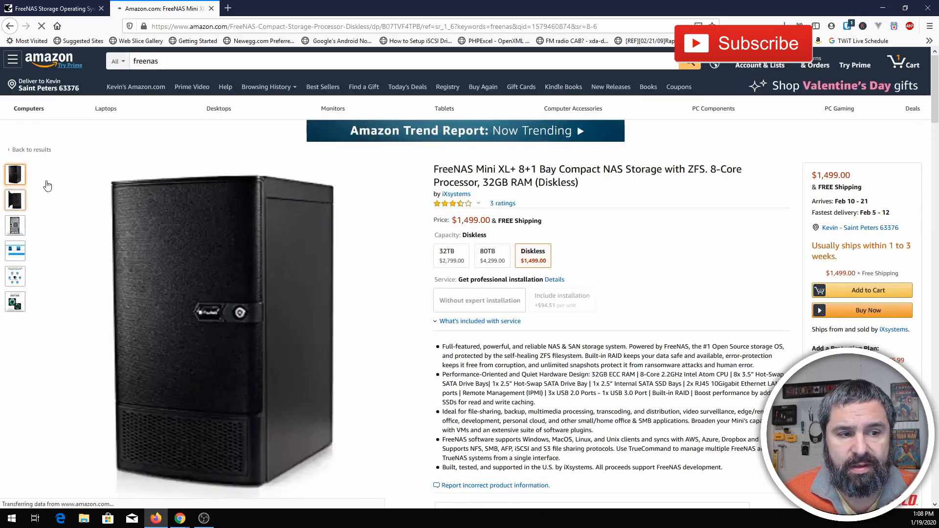
click(14, 199)
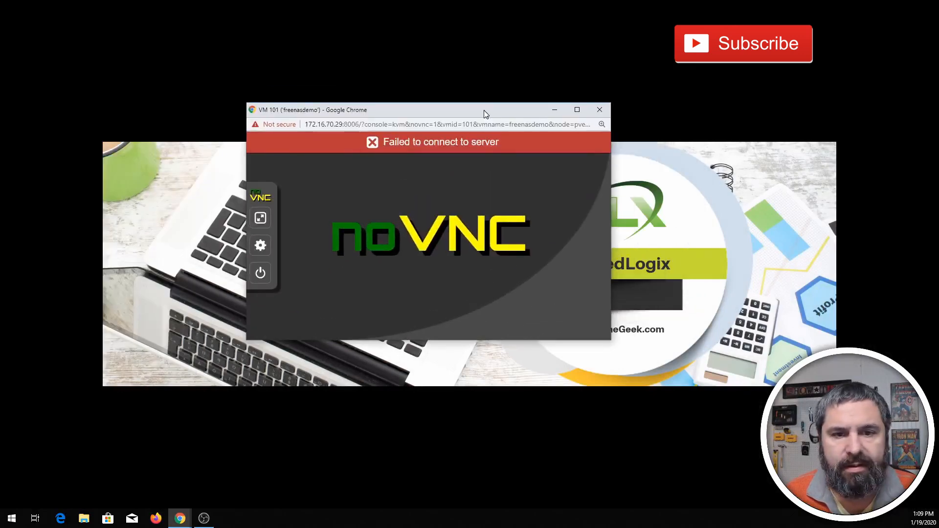
mouse_move(423, 189)
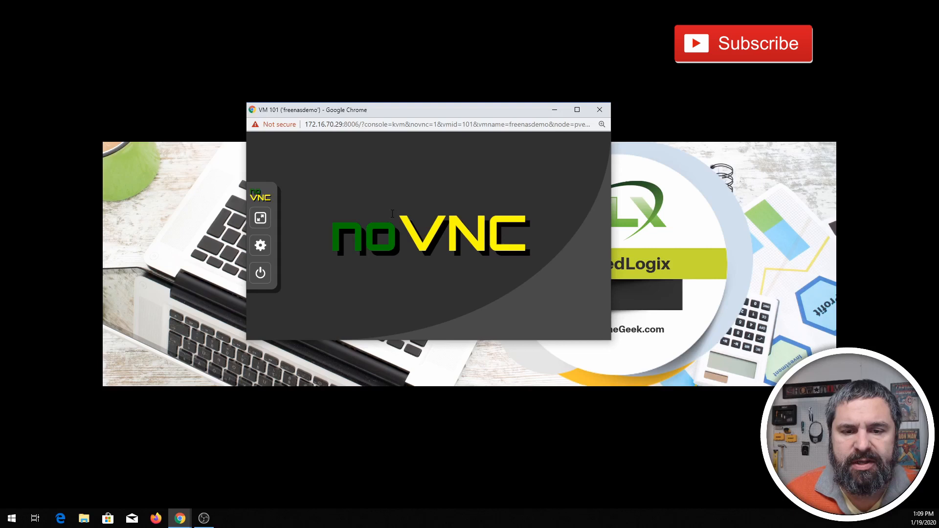
Start VM 101 (freenasdemo) from the noVNC power menu and confirm
click(261, 272)
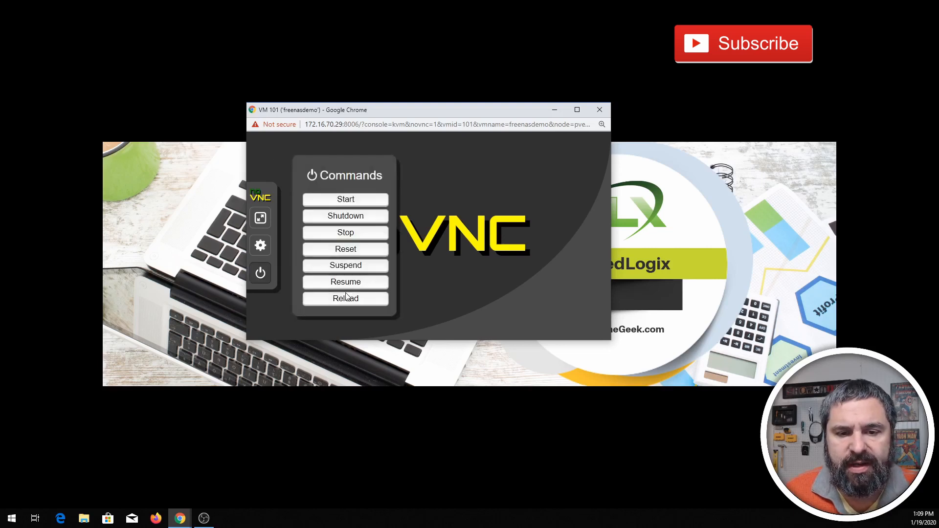
click(345, 200)
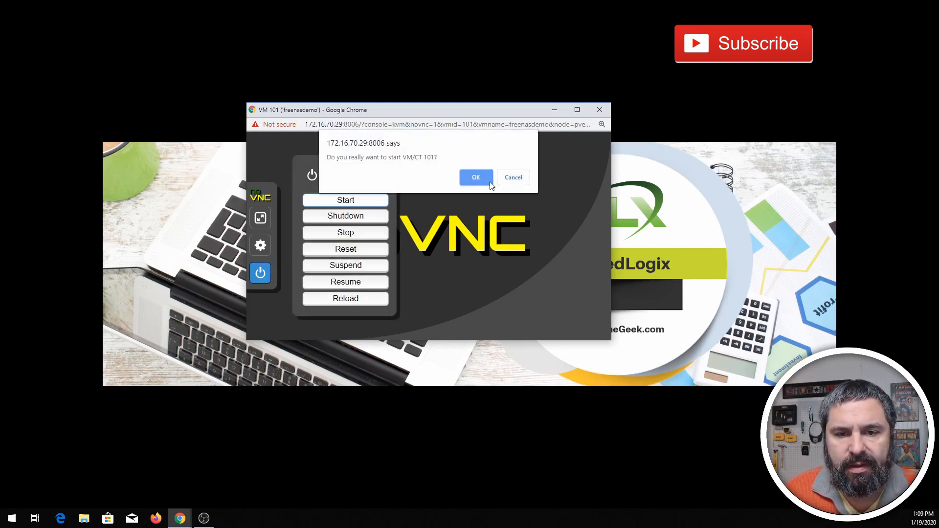
click(476, 177)
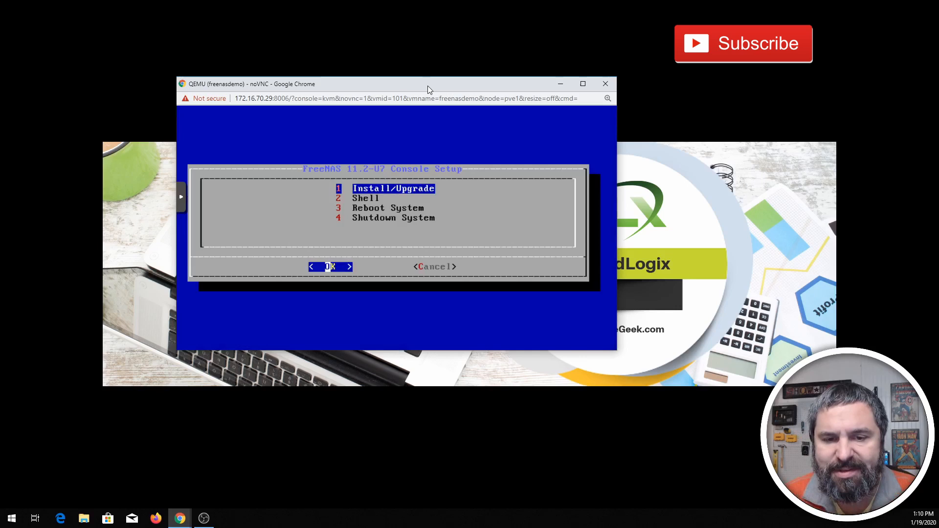
Choose to install FreeNAS and confirm erasing da0 and da1 as install targets
key(Down)
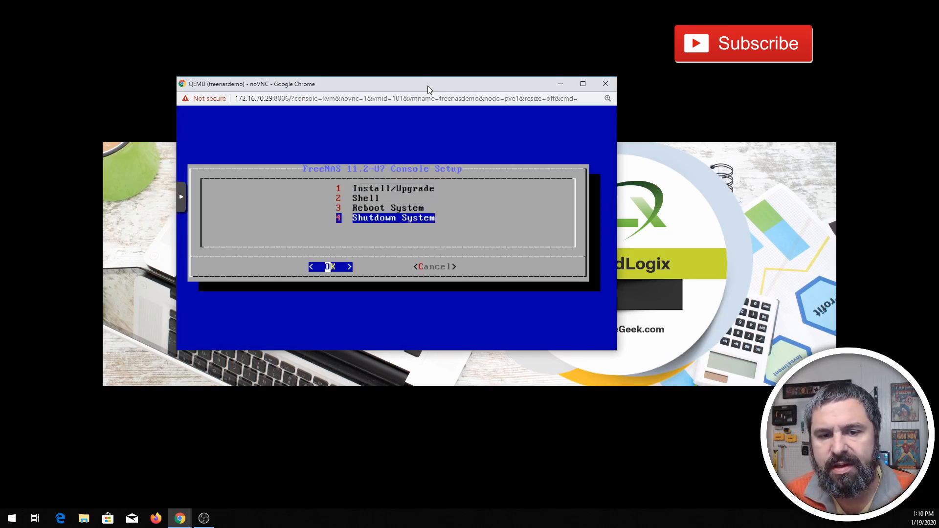
key(Up)
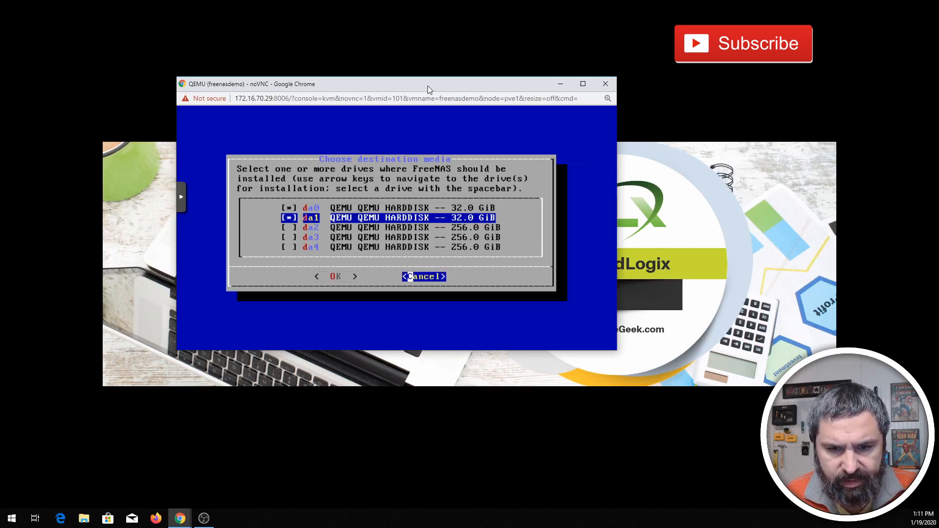
click(335, 275)
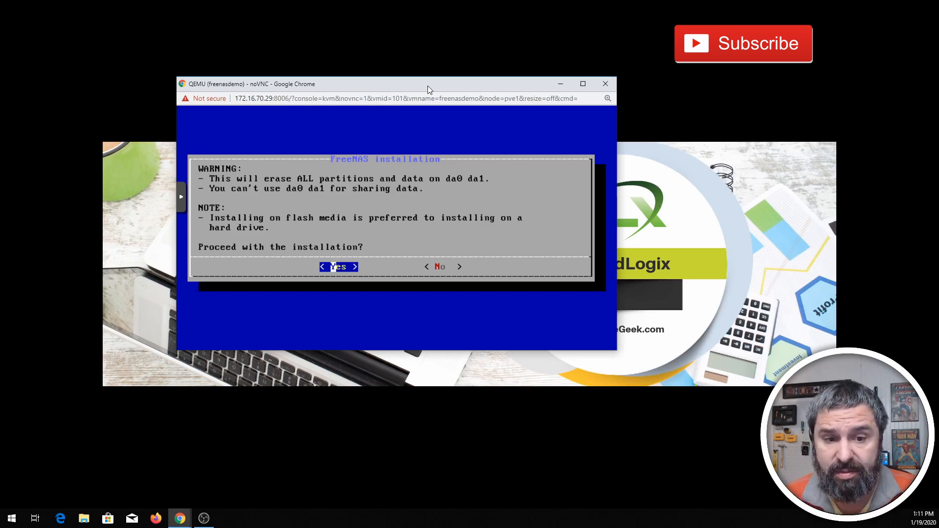
click(338, 266)
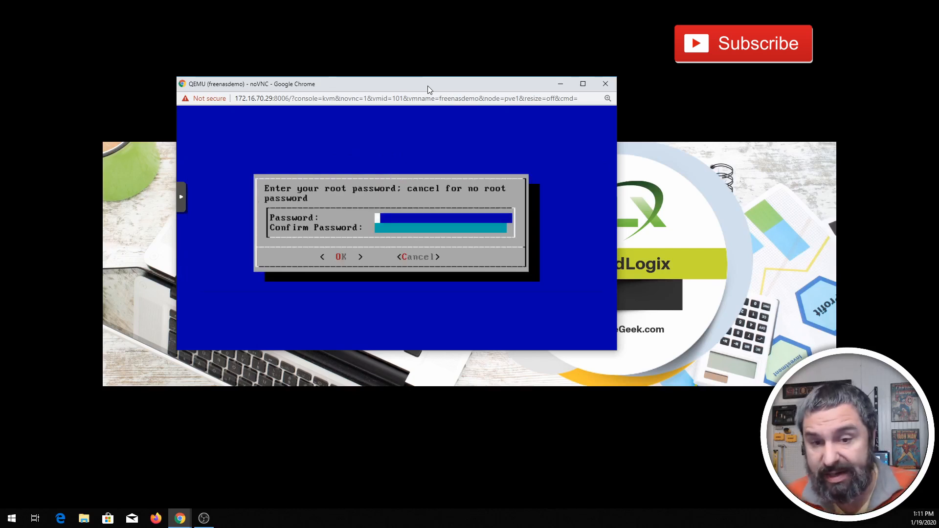
text(****)
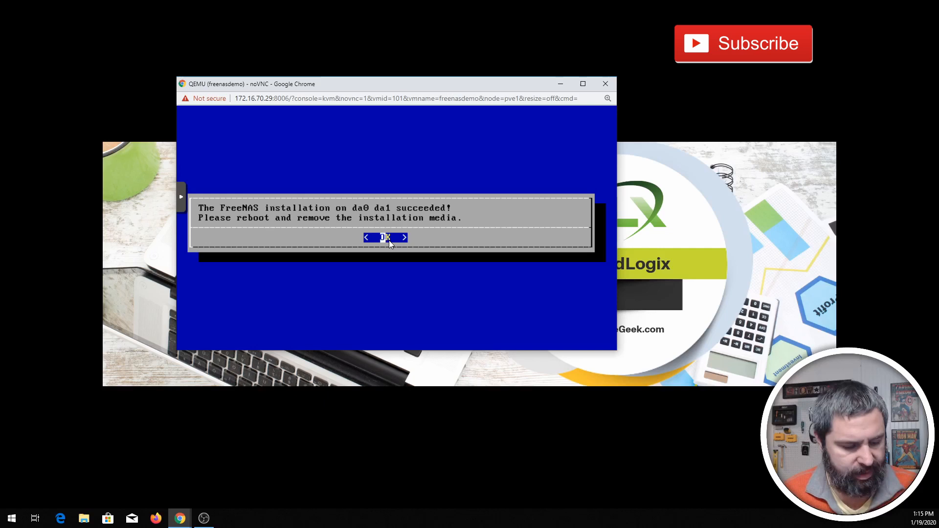
Acknowledge the notice that FreeNAS installed successfully on da0 and da1
click(385, 237)
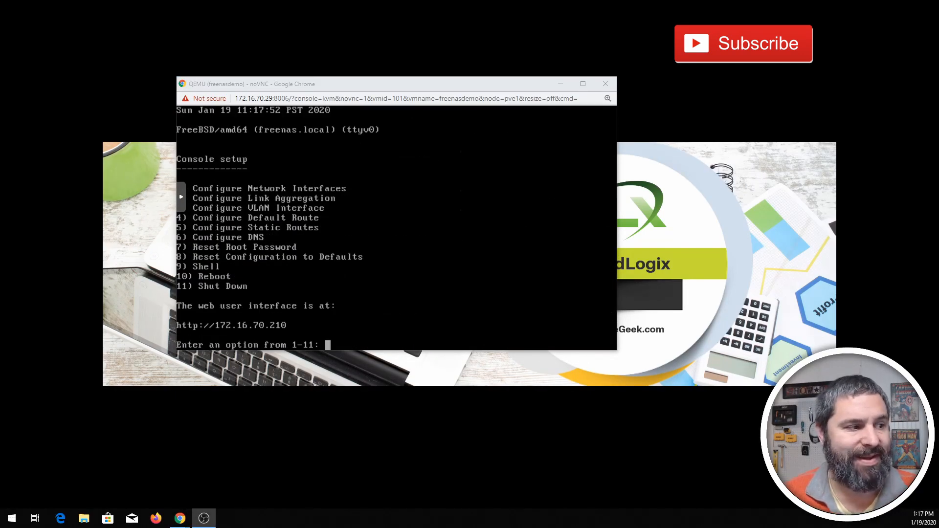
mouse_move(460, 89)
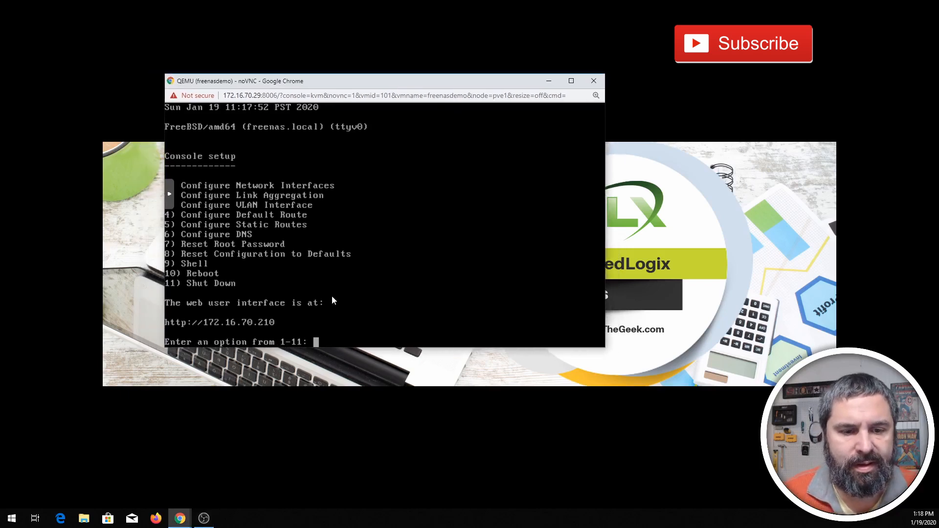
mouse_move(304, 243)
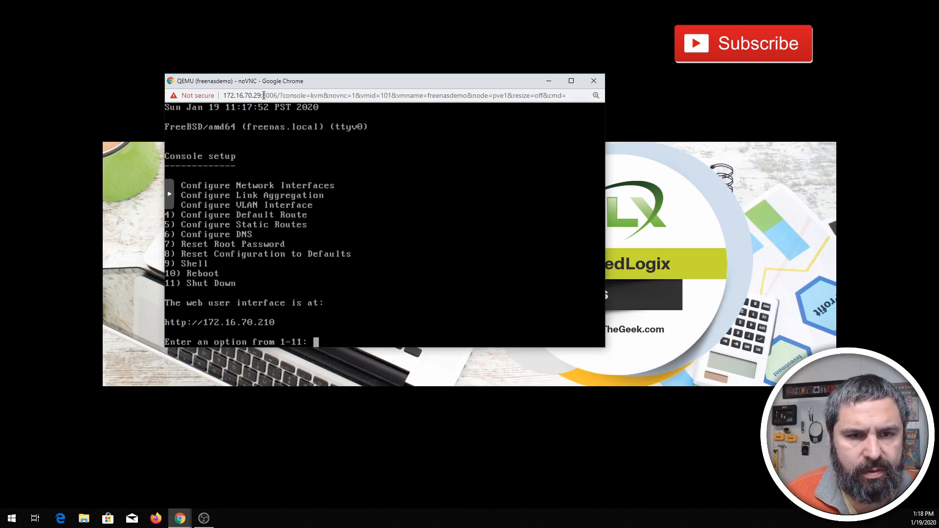
mouse_move(570, 81)
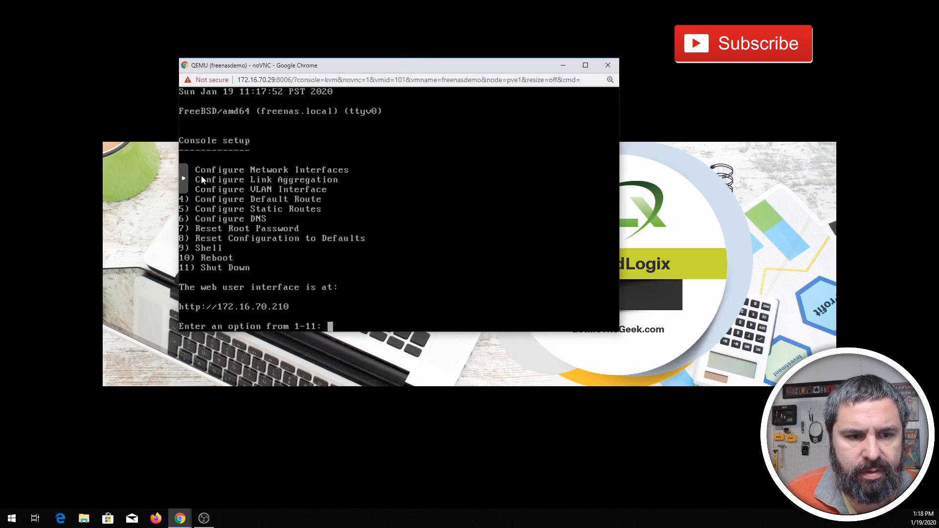
mouse_move(235, 216)
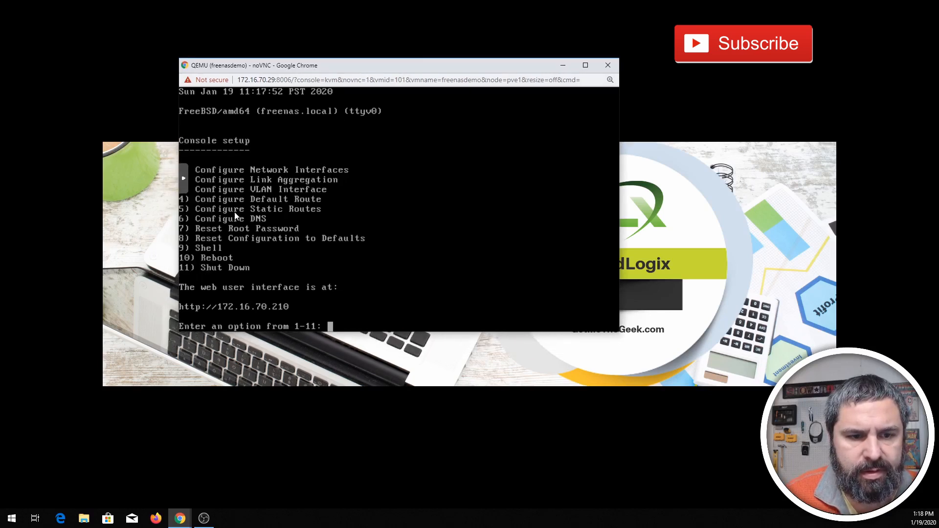
mouse_move(526, 244)
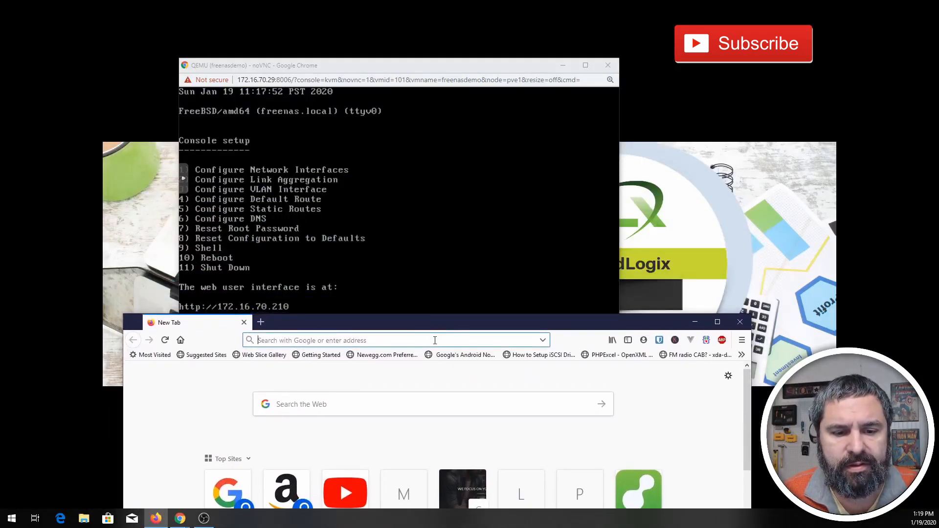
Load the FreeNAS web UI sign-in page at the VM's IP address
text(172.16.70.219/)
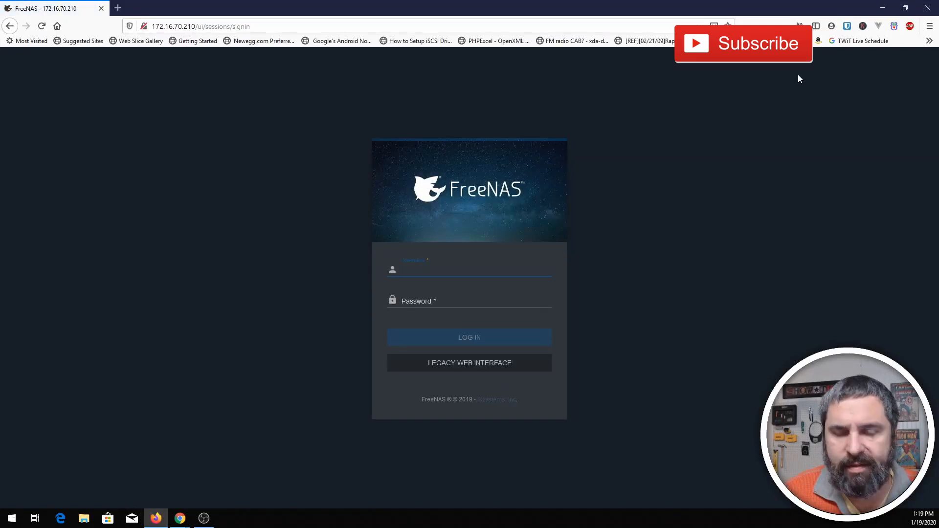
click(469, 337)
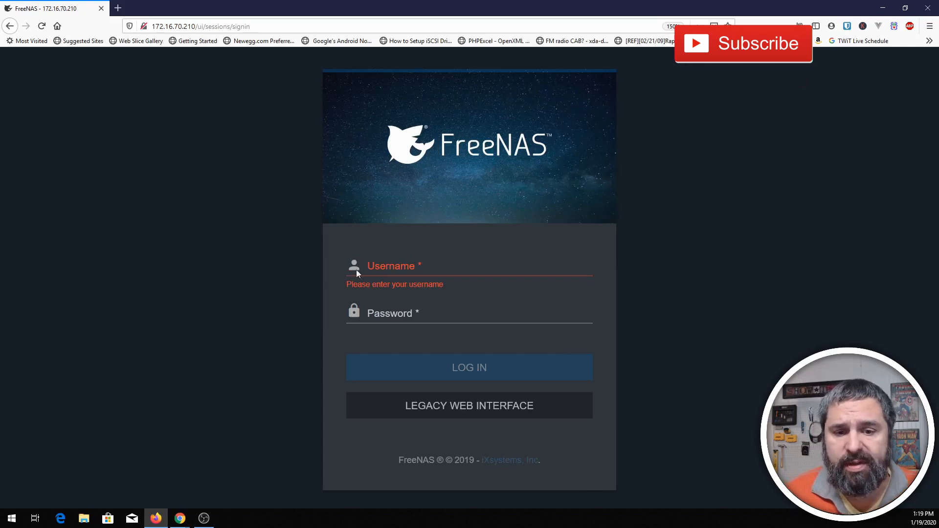
mouse_move(244, 314)
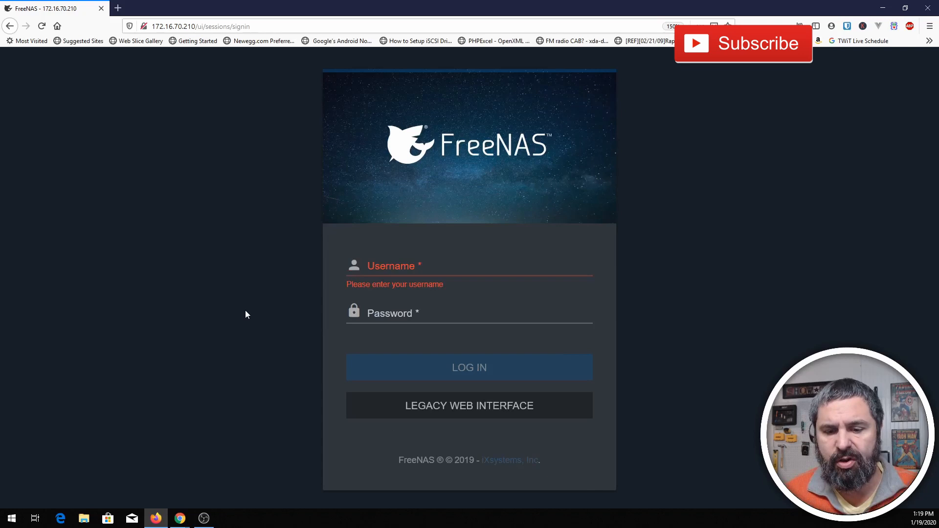
mouse_move(432, 419)
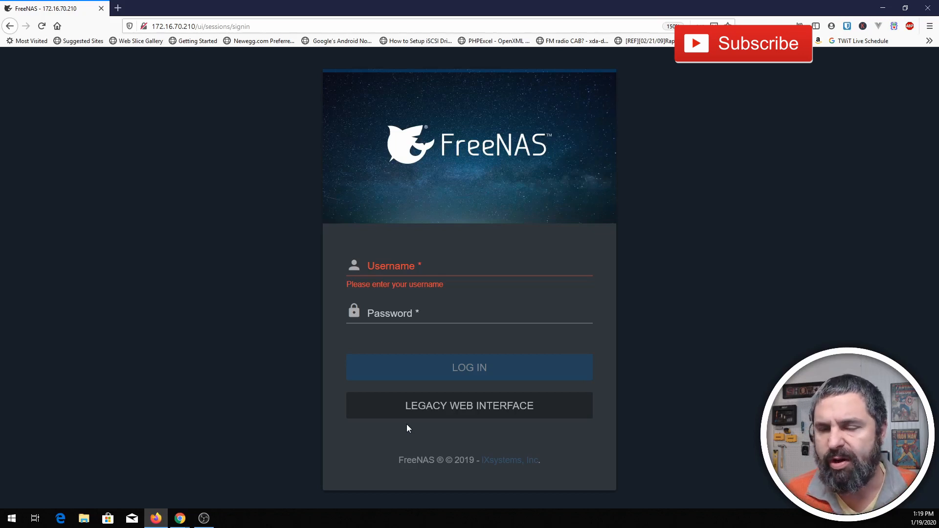
Enter root as the username and move to the empty password field
click(468, 265)
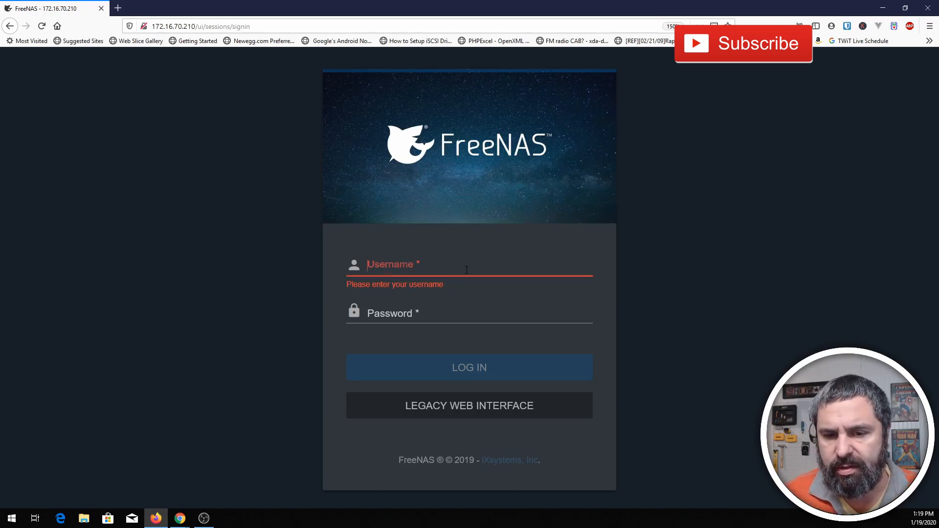
text(r)
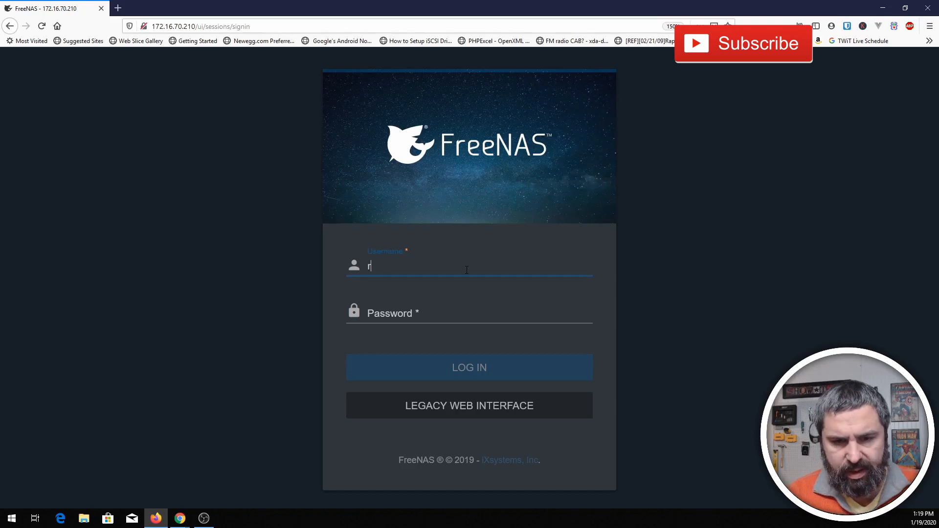
text(oot)
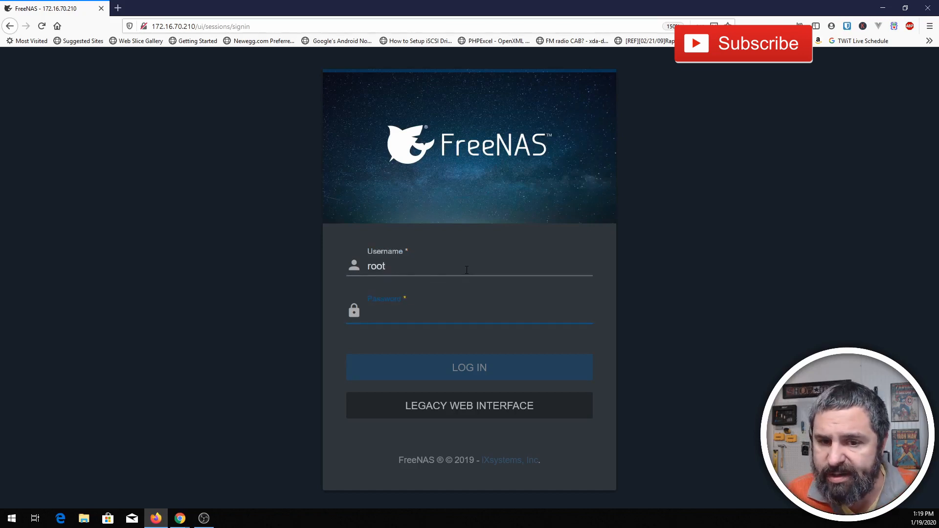
click(469, 311)
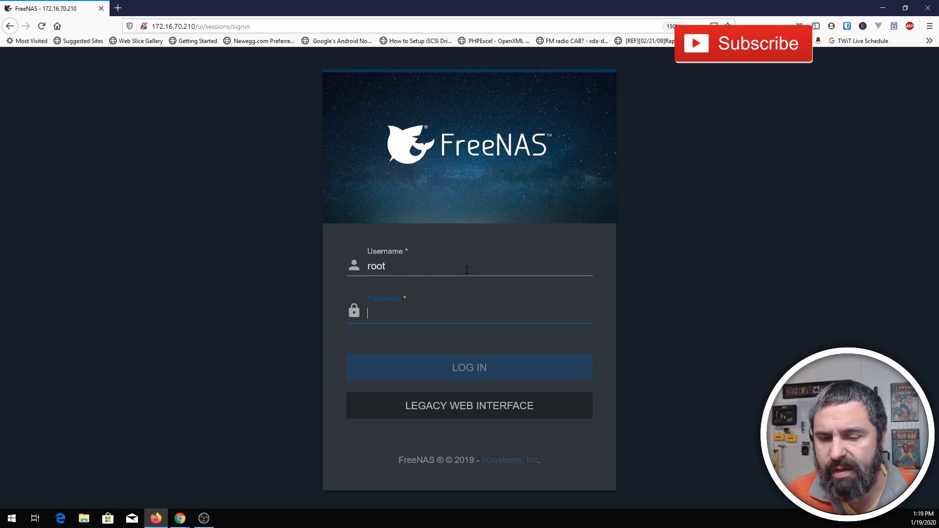